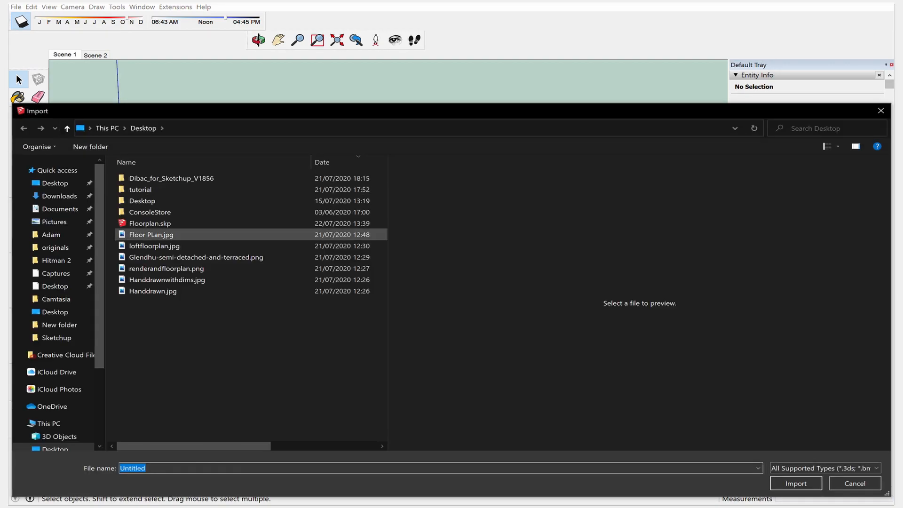
Step: Preview the floor plan images, then import Handdrawn.jpg
{"action": "left_click", "coordinate": [151, 234]}
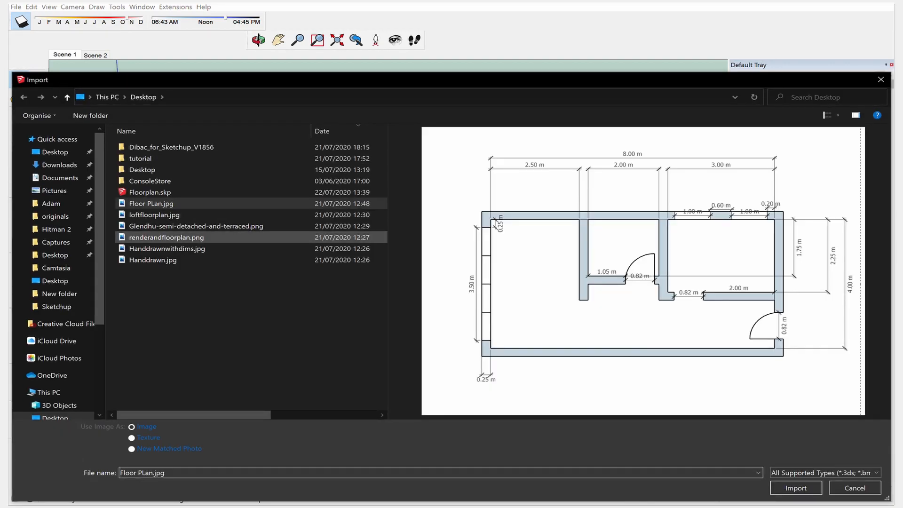
{"action": "left_click", "coordinate": [196, 226]}
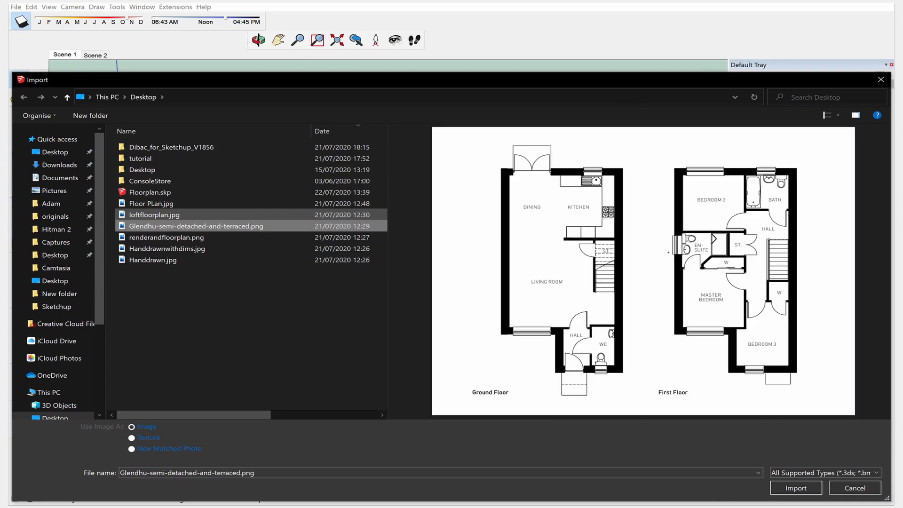
{"action": "left_click", "coordinate": [167, 260]}
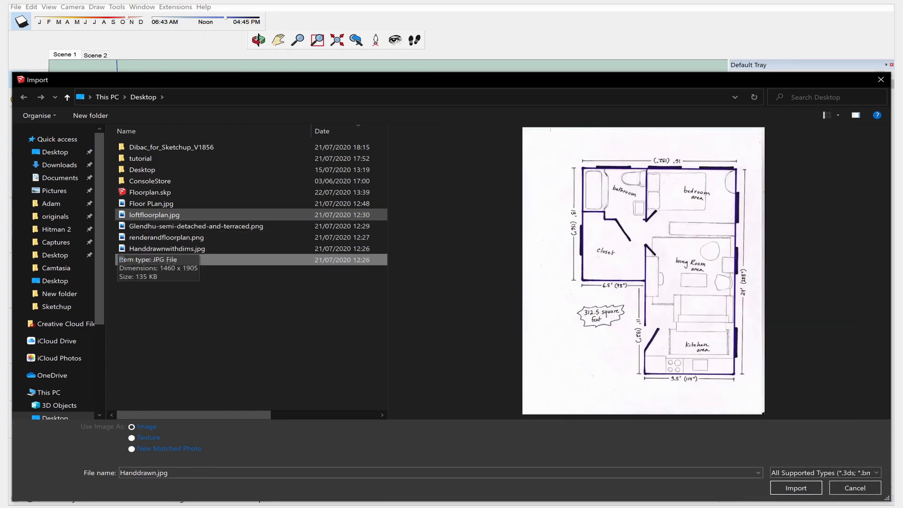
{"action": "left_click", "coordinate": [159, 259]}
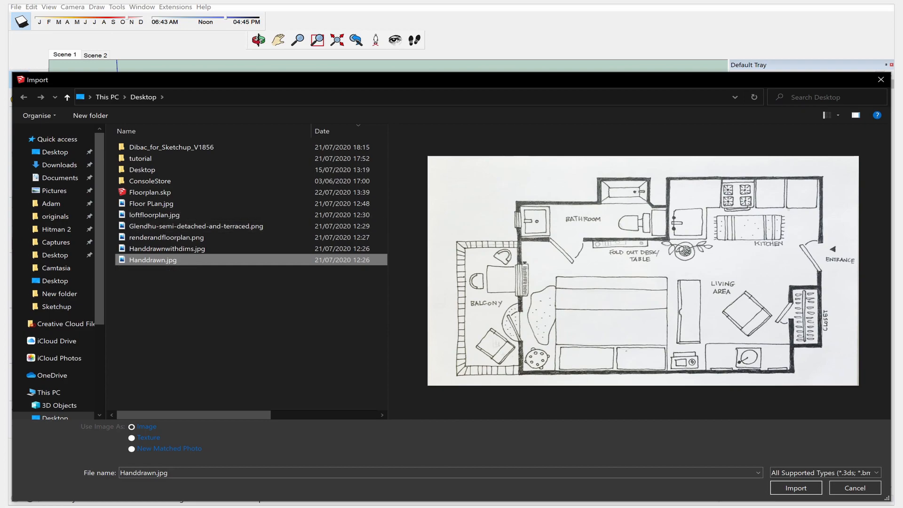
{"action": "left_click", "coordinate": [796, 488]}
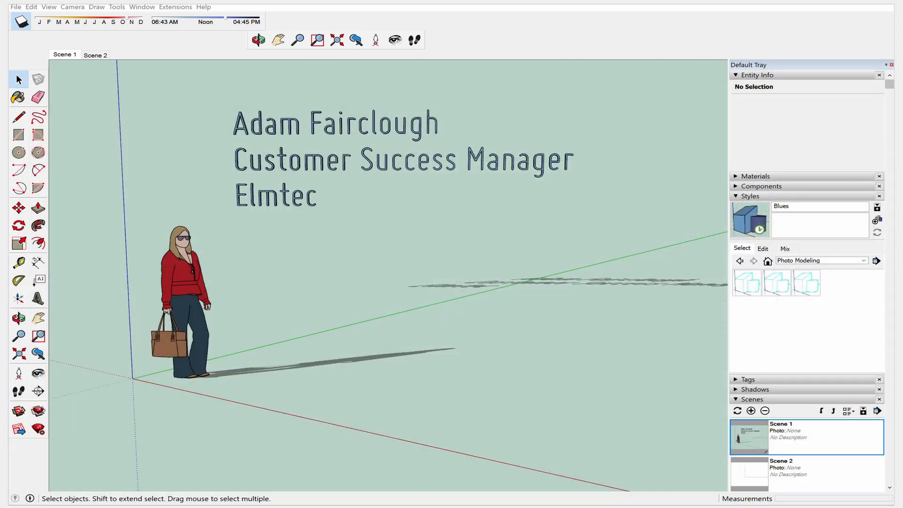
Step: Place the Handdrawn.jpg plan image at the model origin in the top-view scene
{"action": "left_click", "coordinate": [96, 54]}
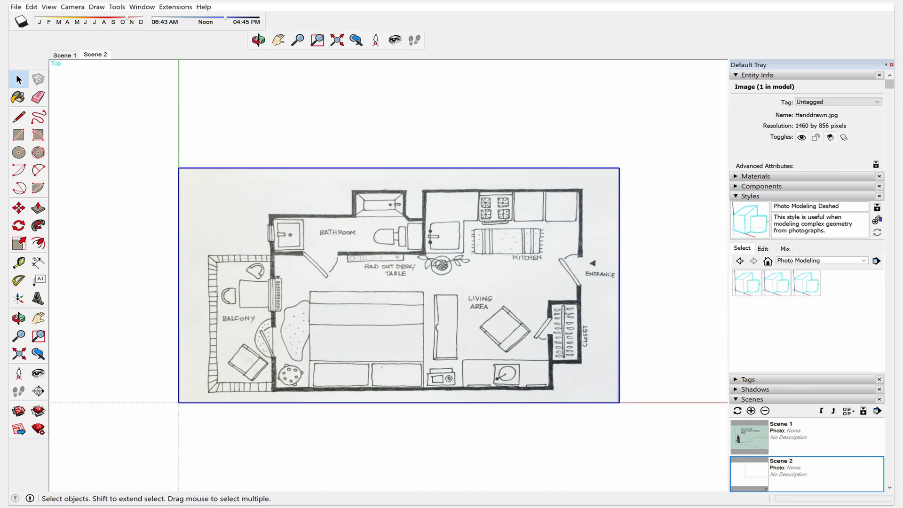
{"action": "left_click", "coordinate": [18, 263]}
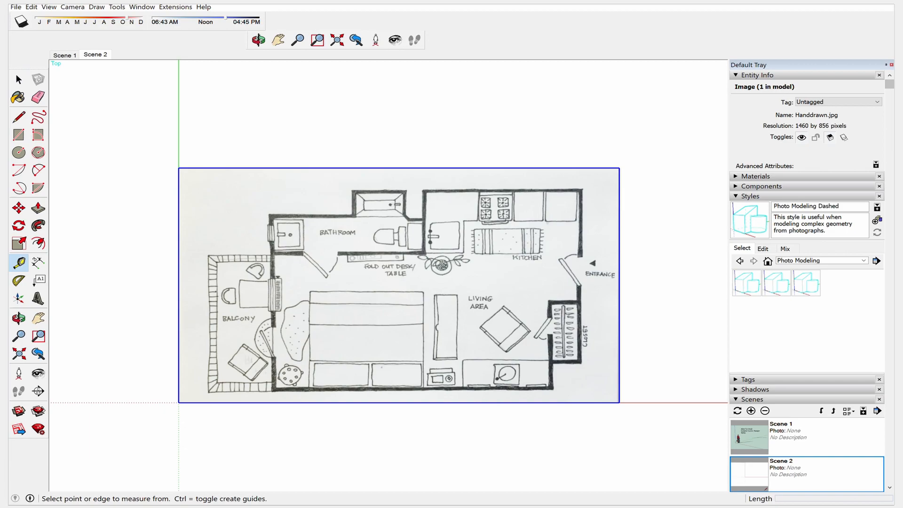
Step: Measure the kitchen reference distance and resize the whole model so it equals 0.60 m
{"action": "left_click", "coordinate": [178, 403]}
{"action": "type", "text": ".6"}
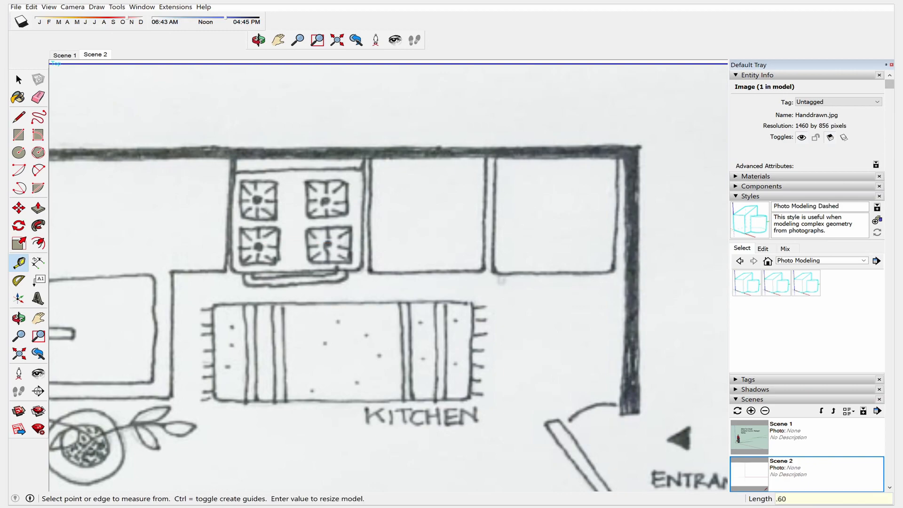
{"action": "key", "text": "Return"}
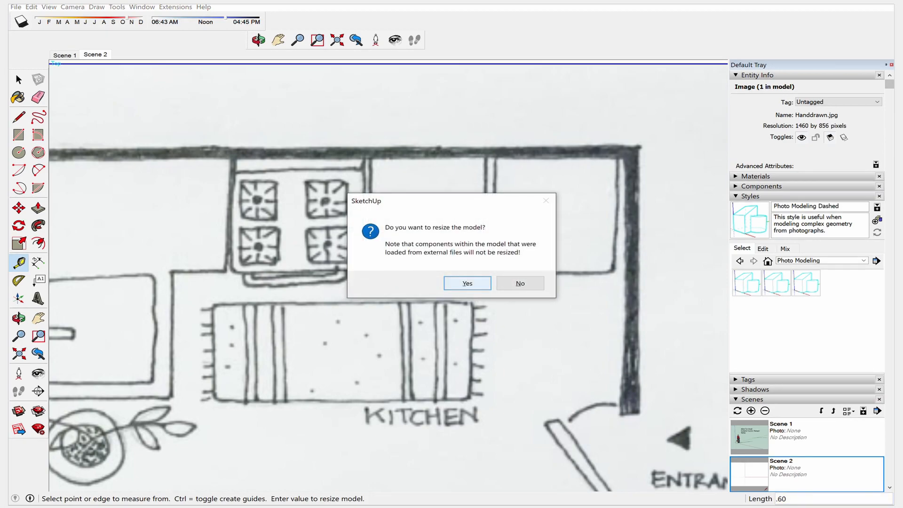
{"action": "left_click", "coordinate": [467, 283]}
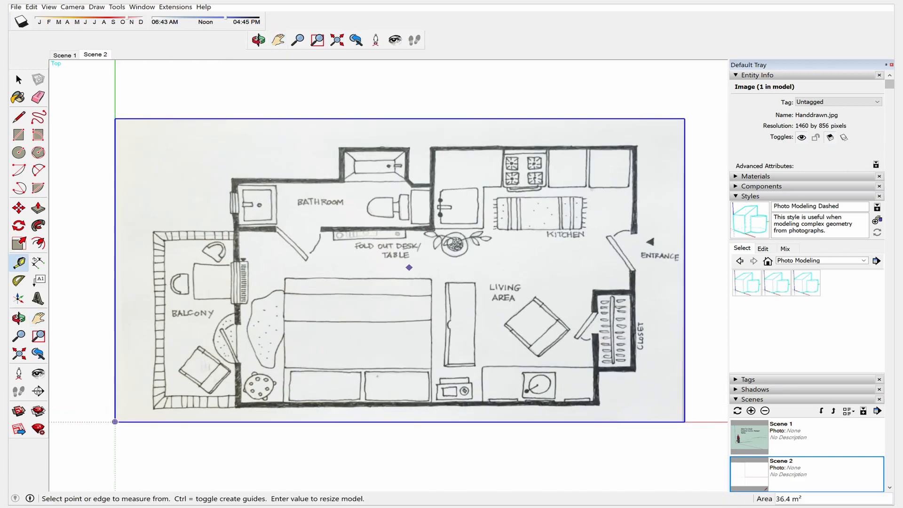
{"action": "mouse_move", "coordinate": [283, 323]}
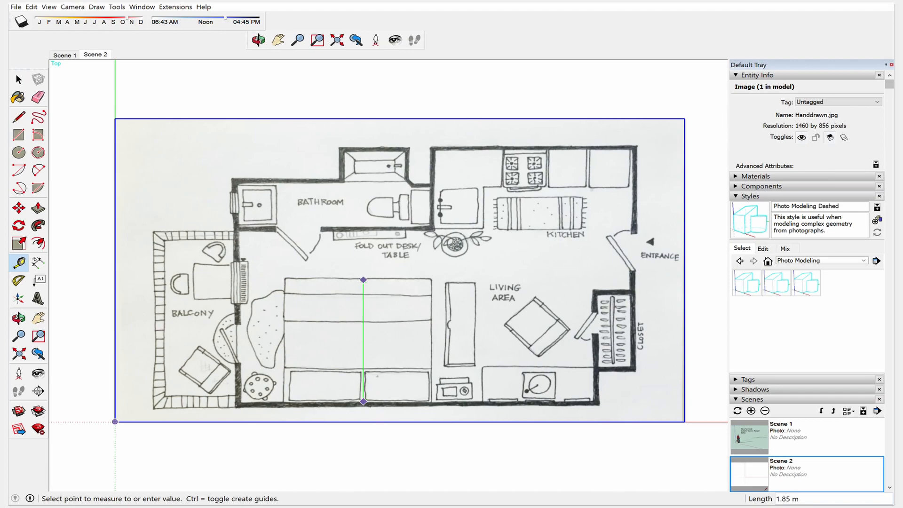
{"action": "left_click", "coordinate": [17, 79]}
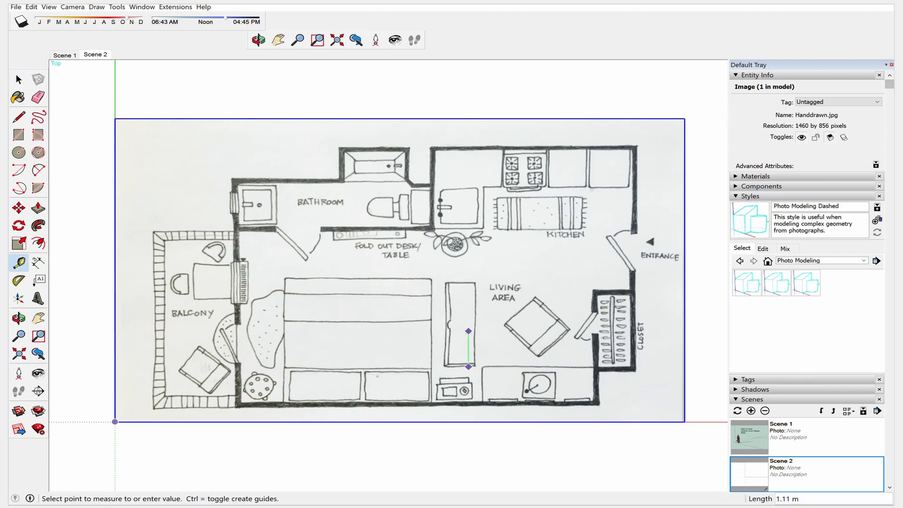
{"action": "mouse_move", "coordinate": [467, 286]}
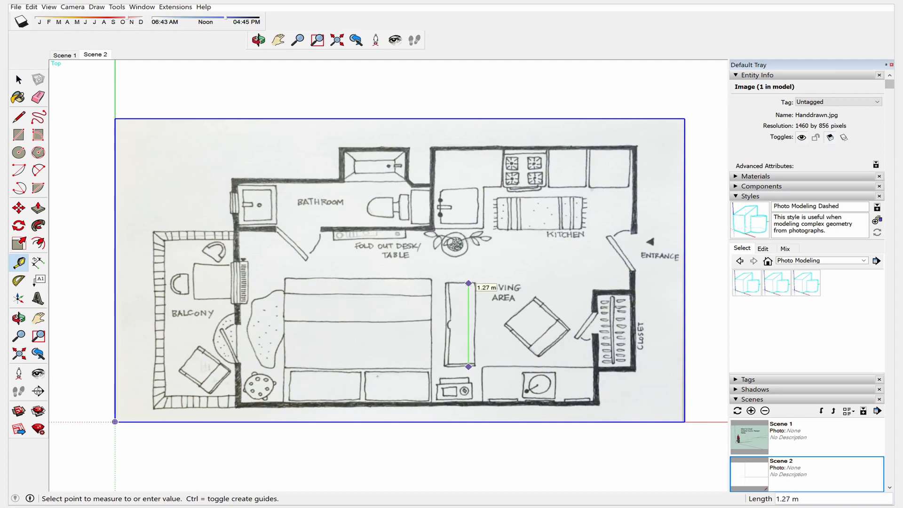
{"action": "left_click", "coordinate": [18, 79]}
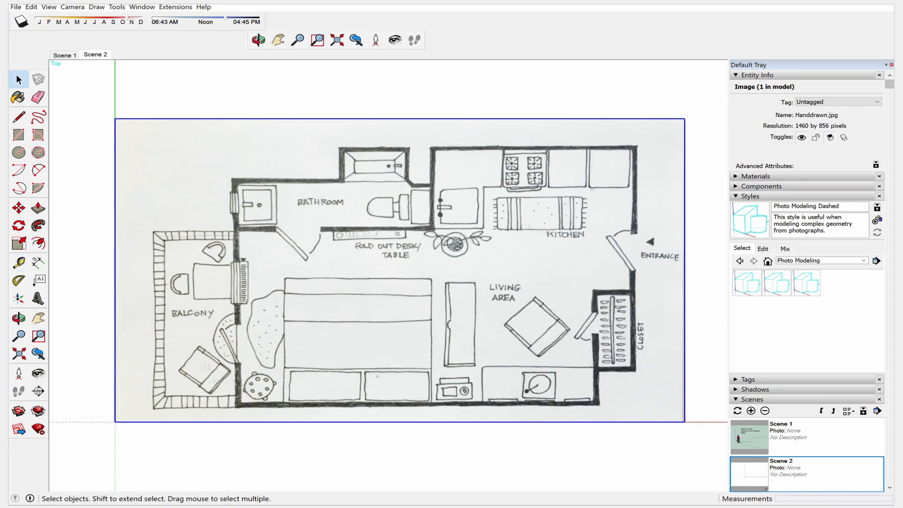
{"action": "left_click", "coordinate": [17, 262]}
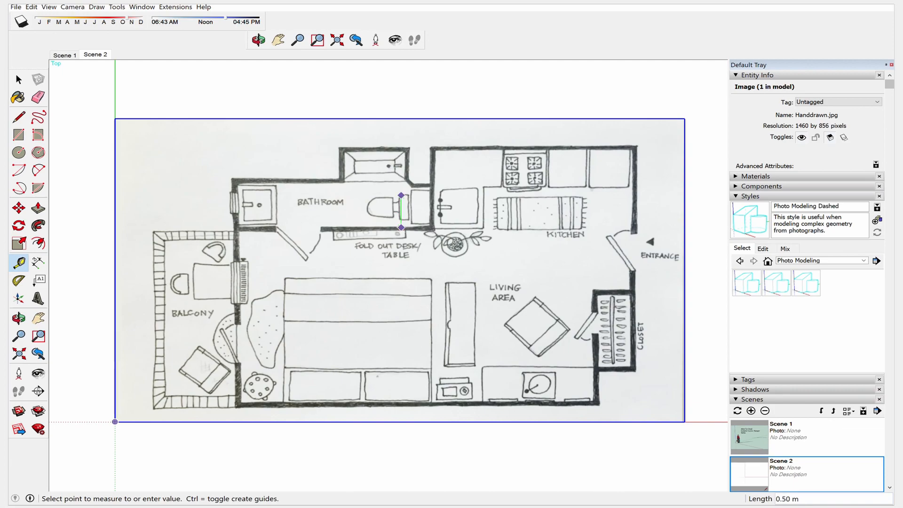
{"action": "left_click", "coordinate": [18, 79]}
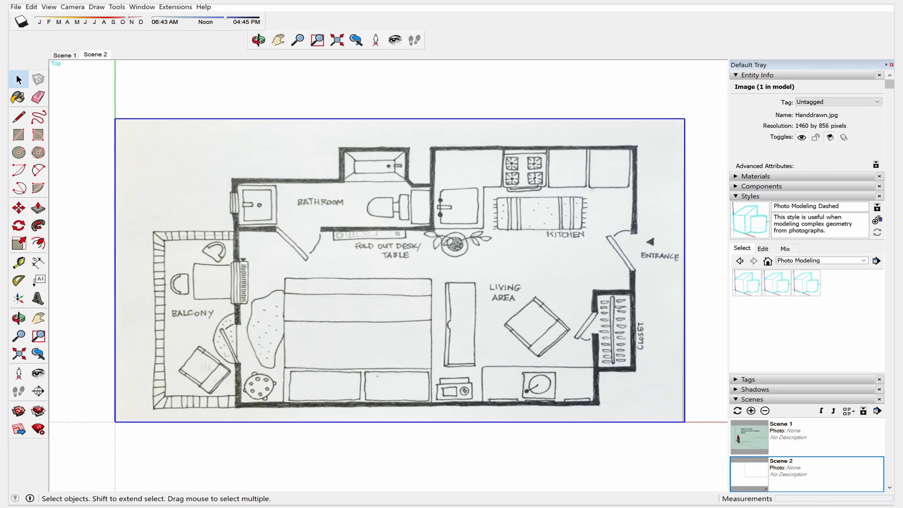
Step: Trace the outer wall lines from the bathroom corner along the top, right and bottom walls
{"action": "left_click", "coordinate": [17, 118]}
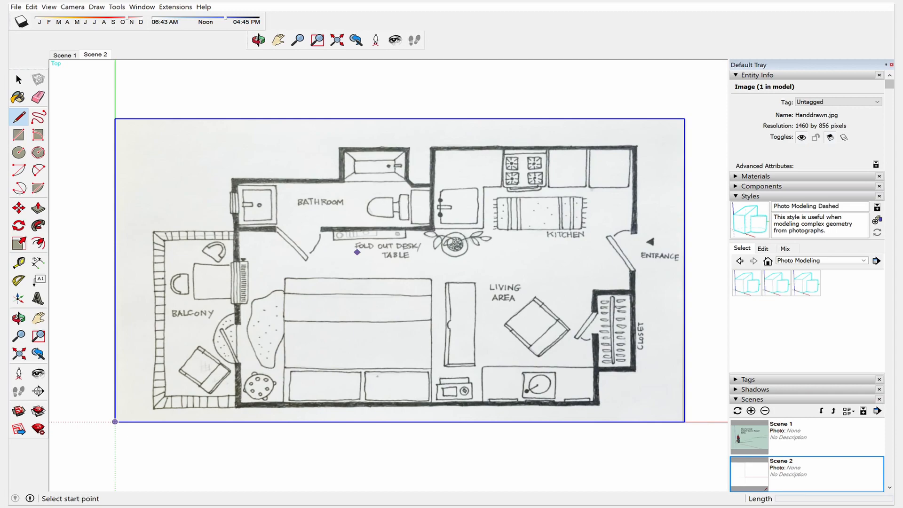
{"action": "mouse_move", "coordinate": [654, 374]}
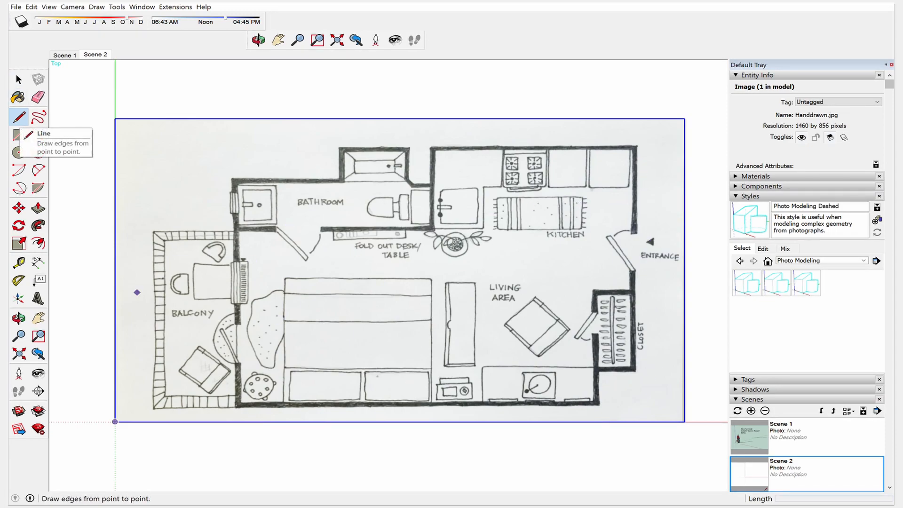
{"action": "mouse_move", "coordinate": [233, 177]}
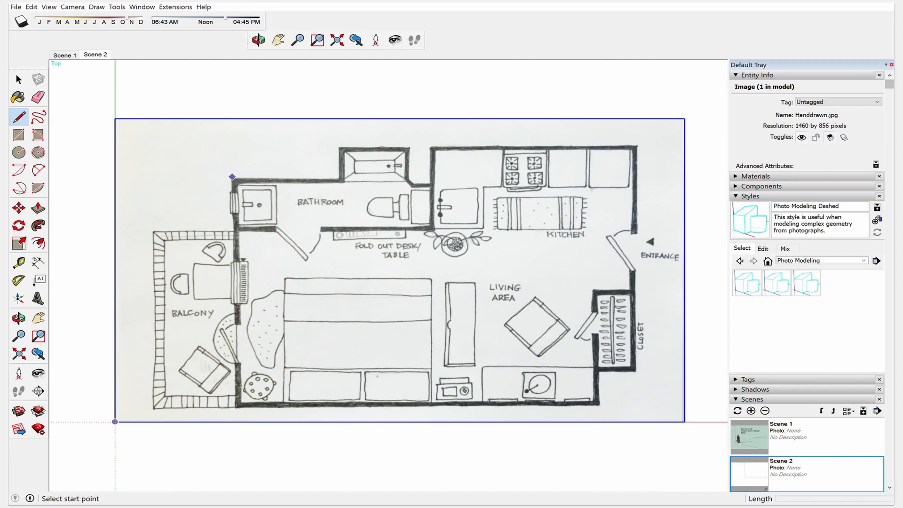
{"action": "left_click", "coordinate": [275, 178]}
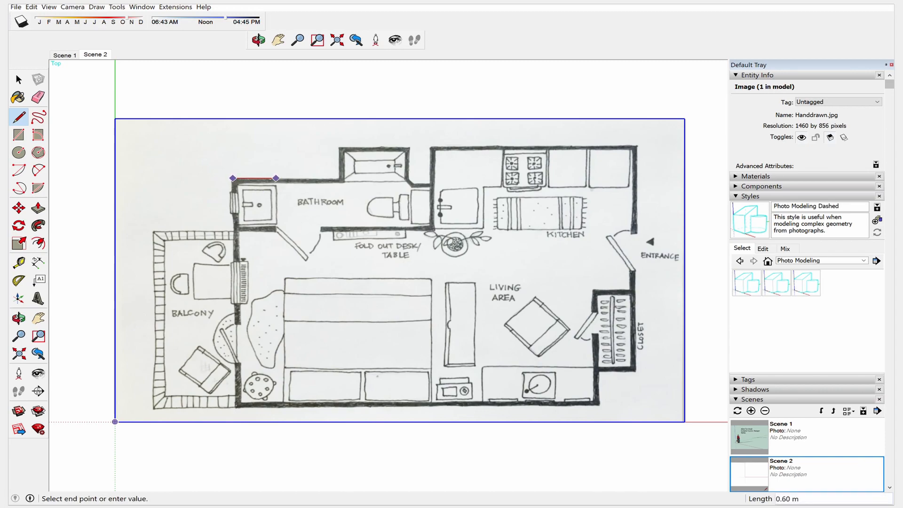
{"action": "mouse_move", "coordinate": [338, 178]}
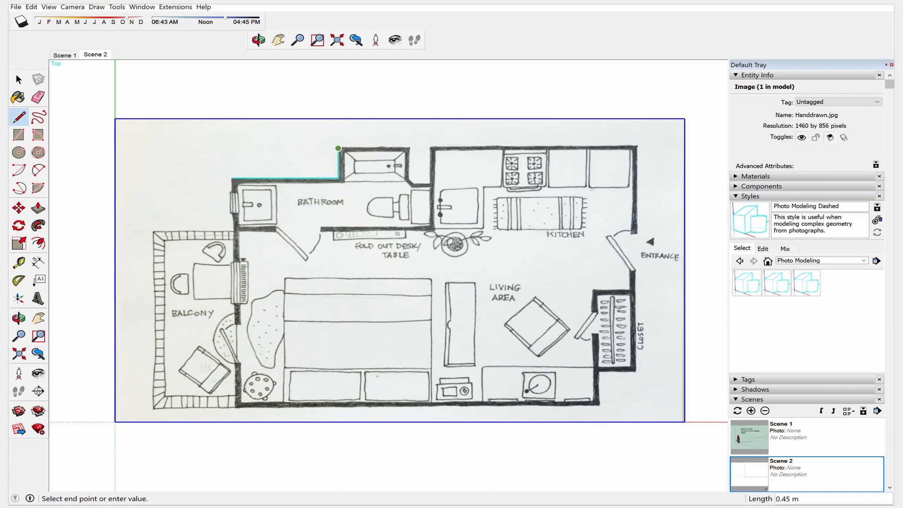
{"action": "left_click", "coordinate": [636, 148]}
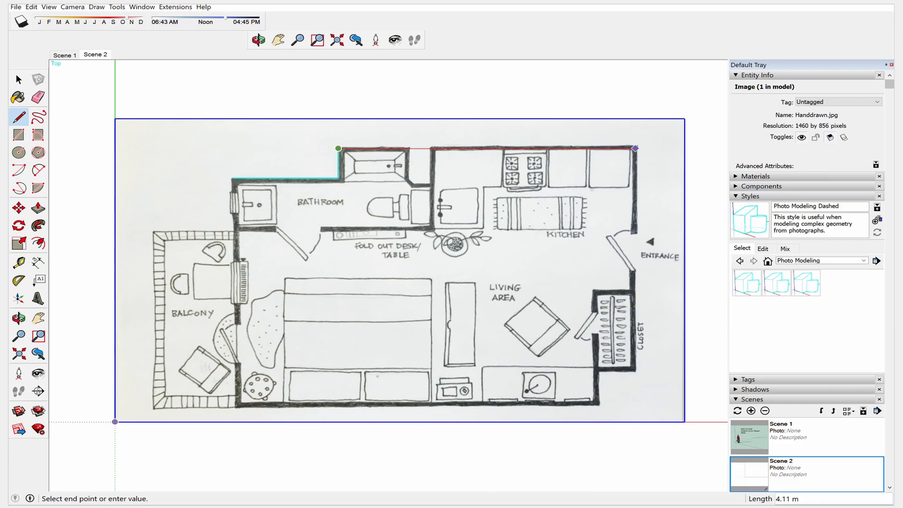
{"action": "left_click", "coordinate": [639, 310]}
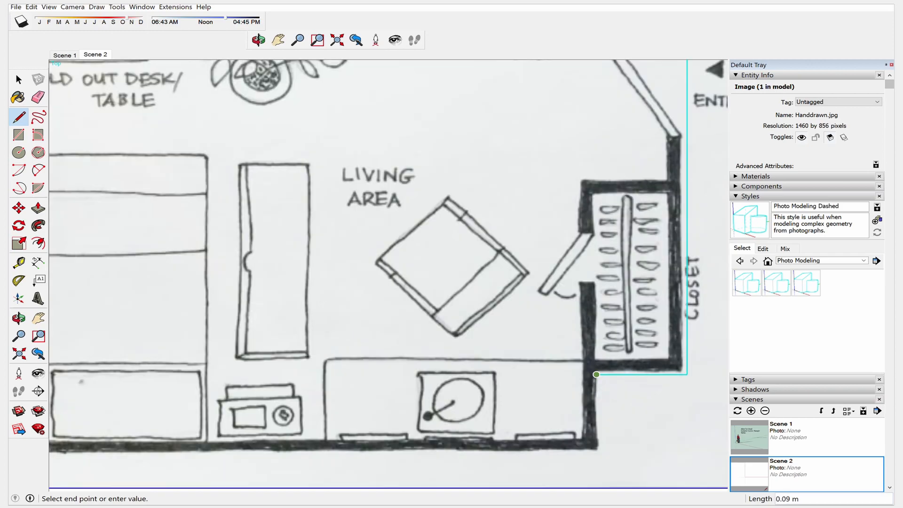
{"action": "left_click", "coordinate": [596, 450]}
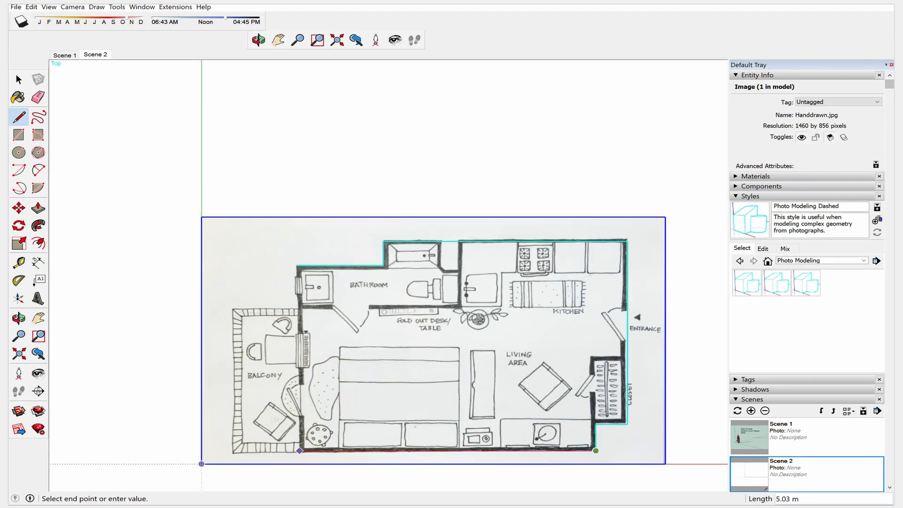
{"action": "scroll", "scroll_direction": "up", "scroll_amount": 3}
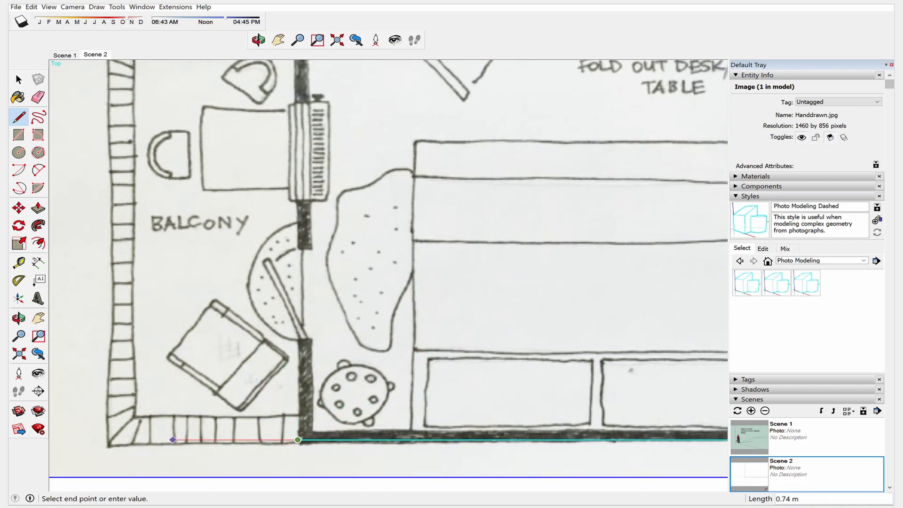
{"action": "mouse_move", "coordinate": [298, 338]}
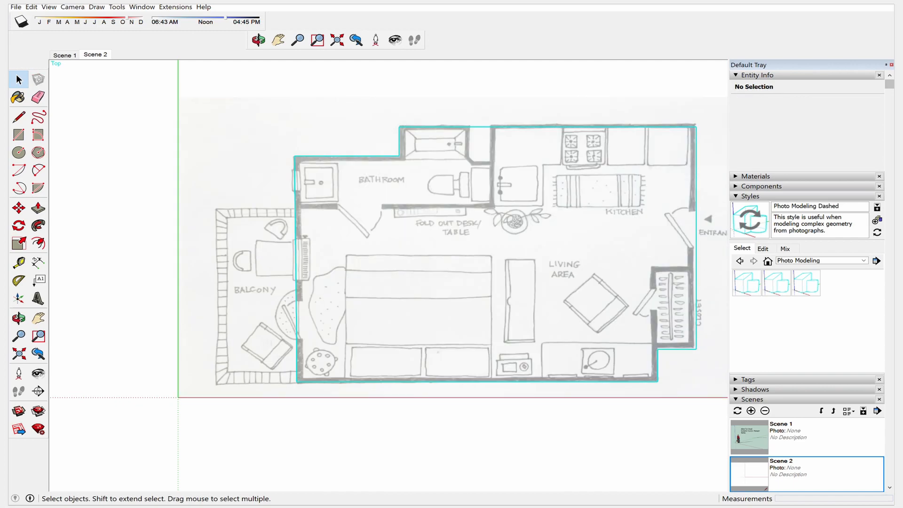
Step: Offset the outline face inward by 0.10 m to form the wall band
{"action": "left_click", "coordinate": [403, 259]}
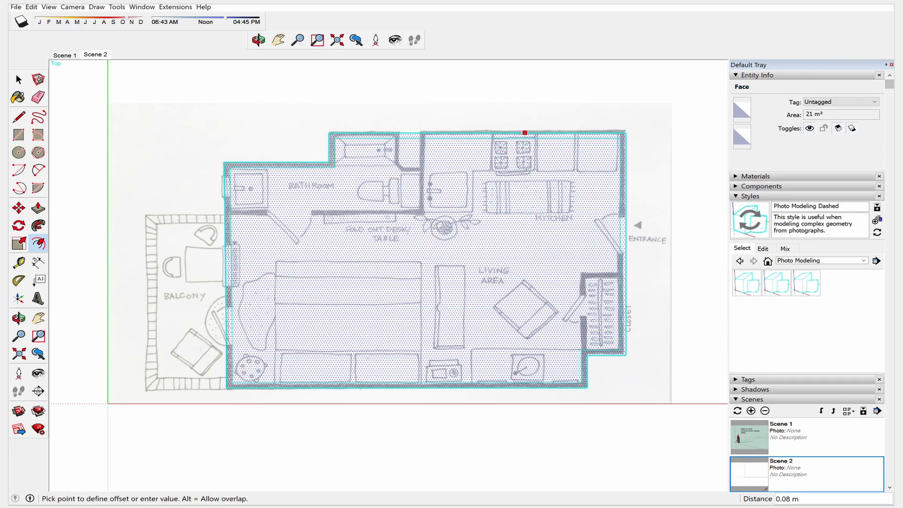
{"action": "type", "text": ".10"}
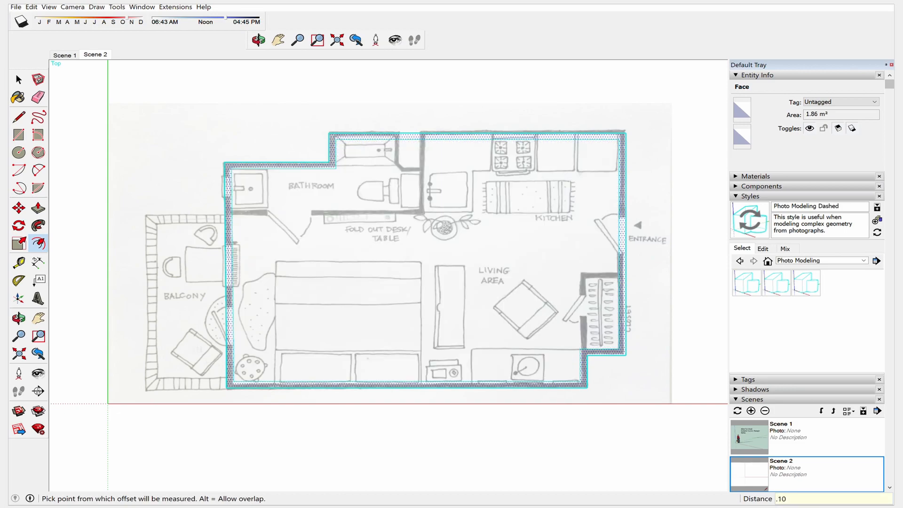
{"action": "left_click", "coordinate": [18, 79]}
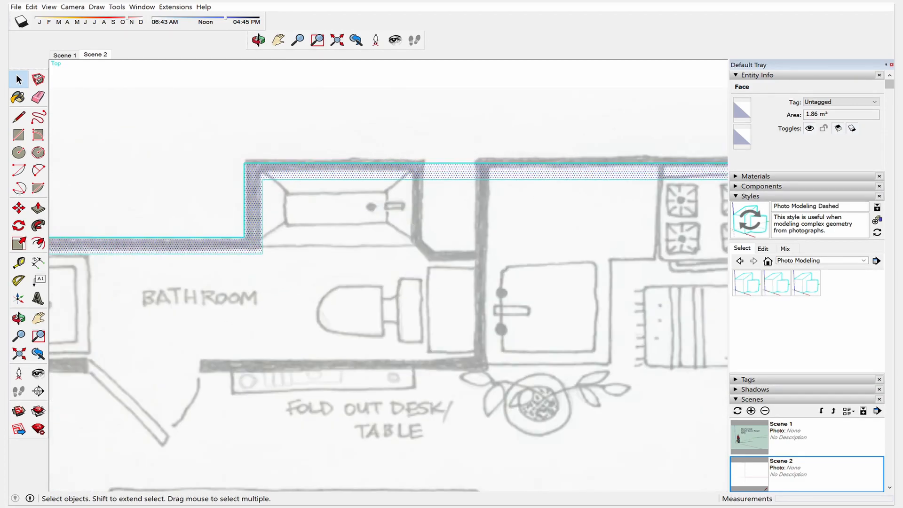
Step: Draw lines along the bathroom's lower wall and partition corner
{"action": "left_click", "coordinate": [18, 117]}
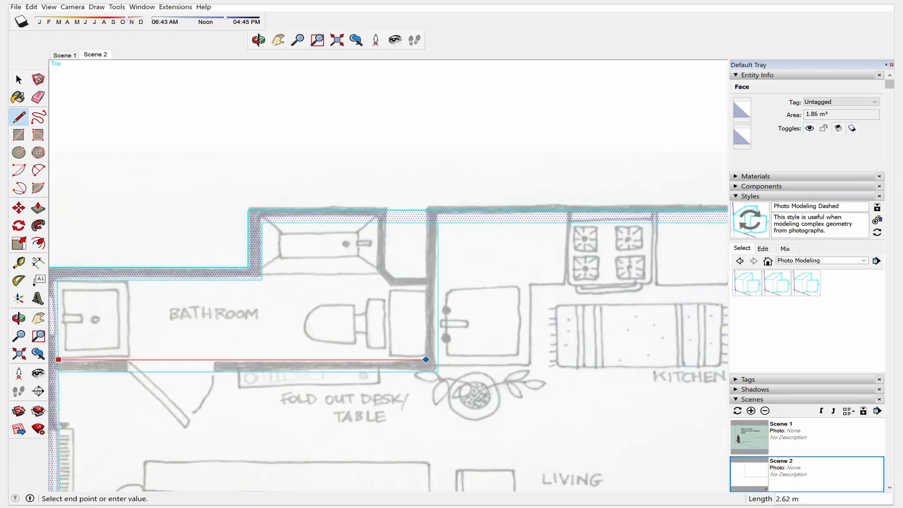
{"action": "left_click", "coordinate": [425, 223]}
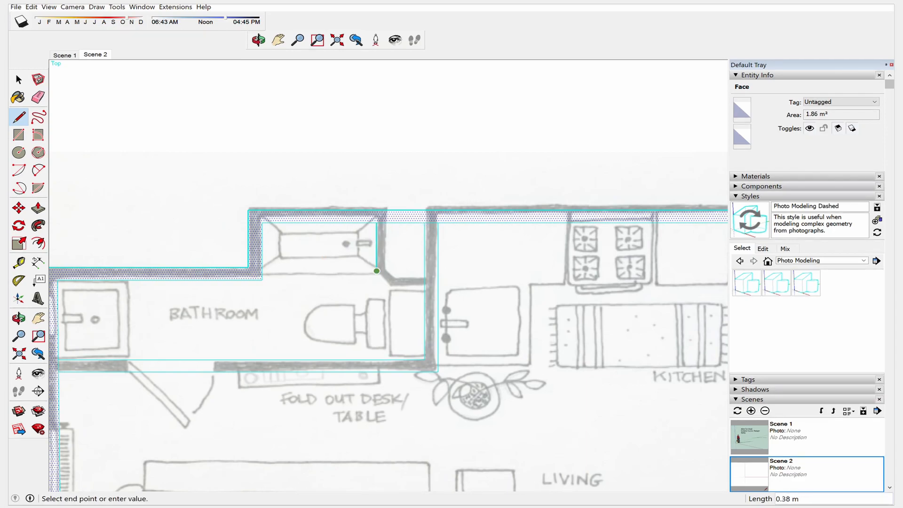
{"action": "left_click", "coordinate": [377, 271]}
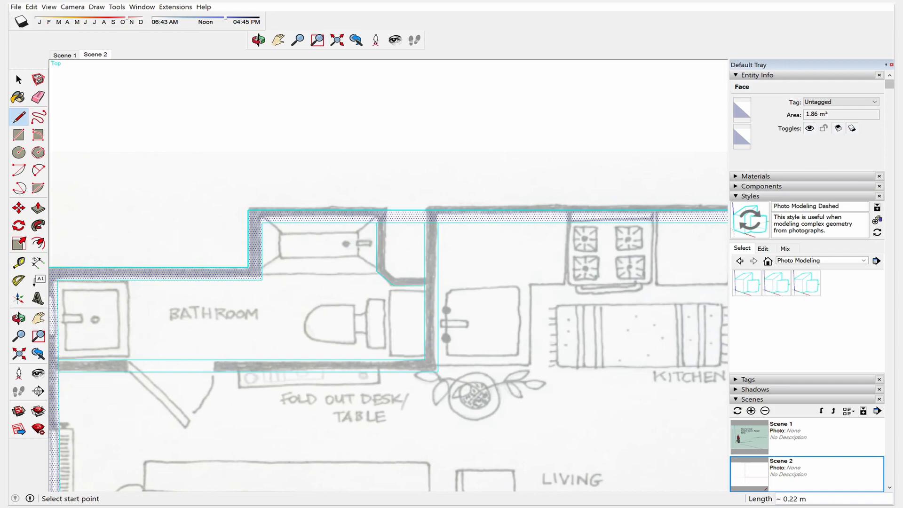
{"action": "left_click", "coordinate": [18, 79]}
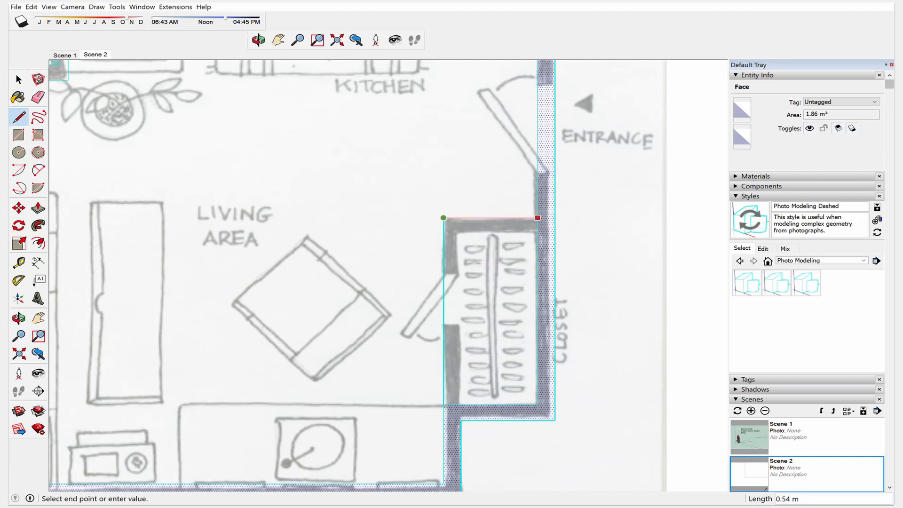
{"action": "mouse_move", "coordinate": [456, 233]}
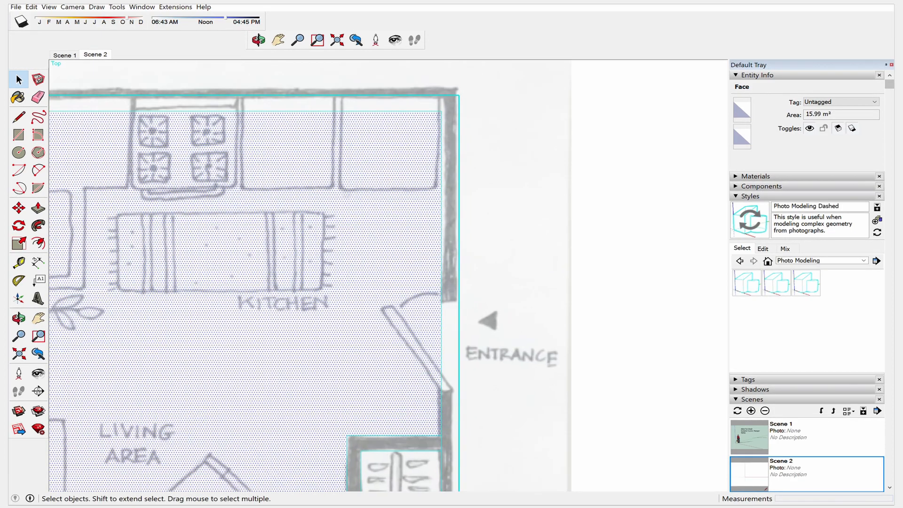
Step: Draw short lines across the walls at the entrance, balcony door and bathroom window
{"action": "left_click", "coordinate": [18, 118]}
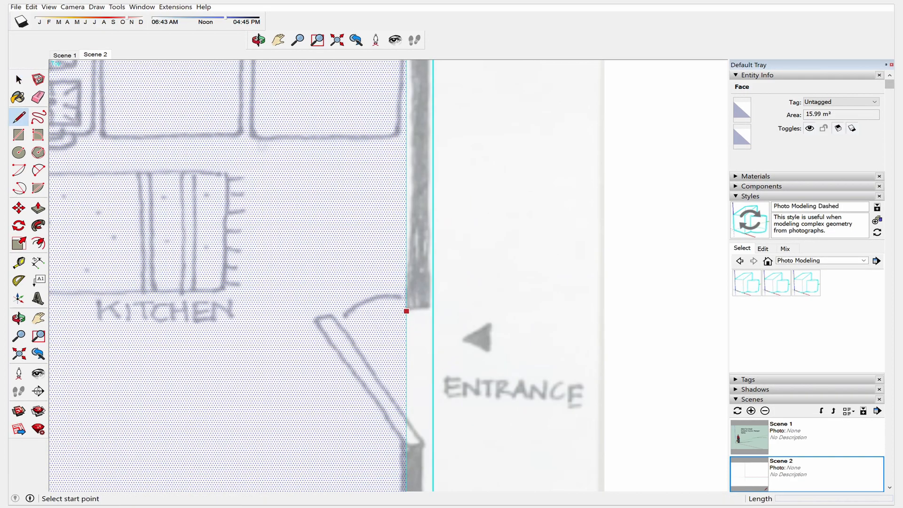
{"action": "left_click", "coordinate": [406, 311]}
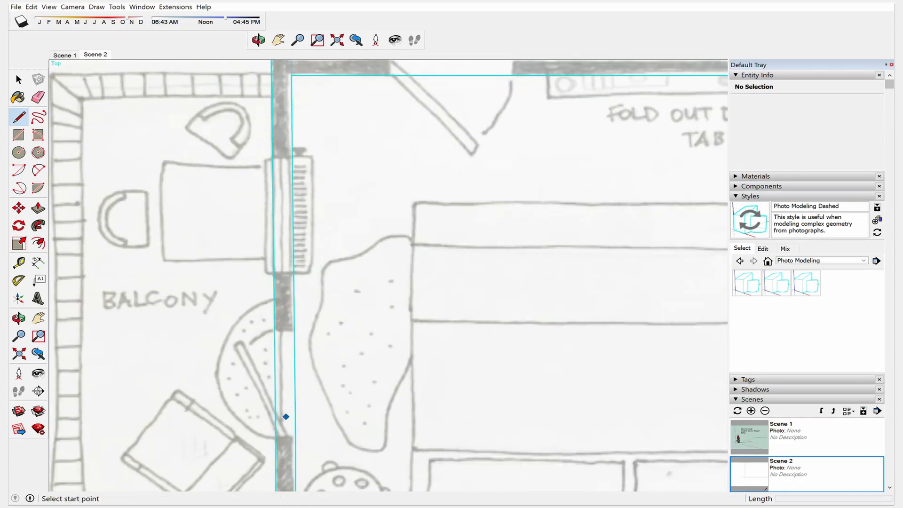
{"action": "mouse_move", "coordinate": [295, 436]}
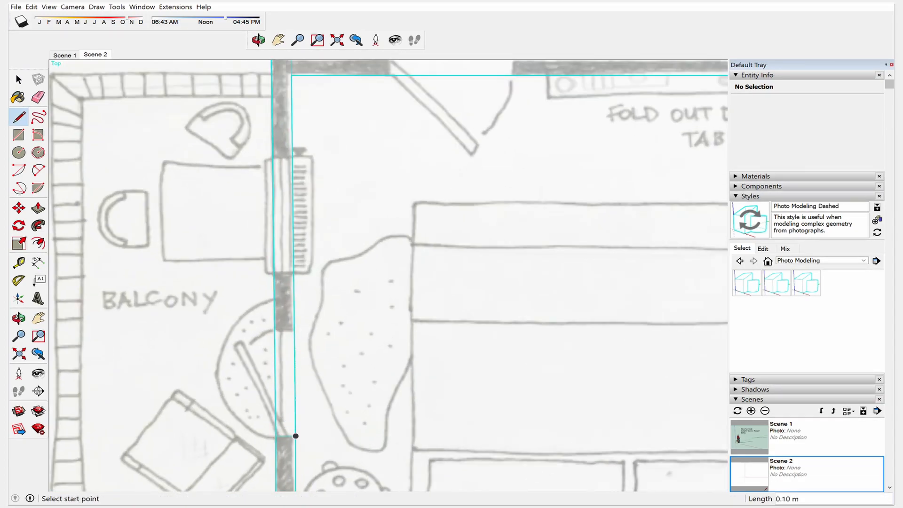
{"action": "left_click", "coordinate": [17, 79]}
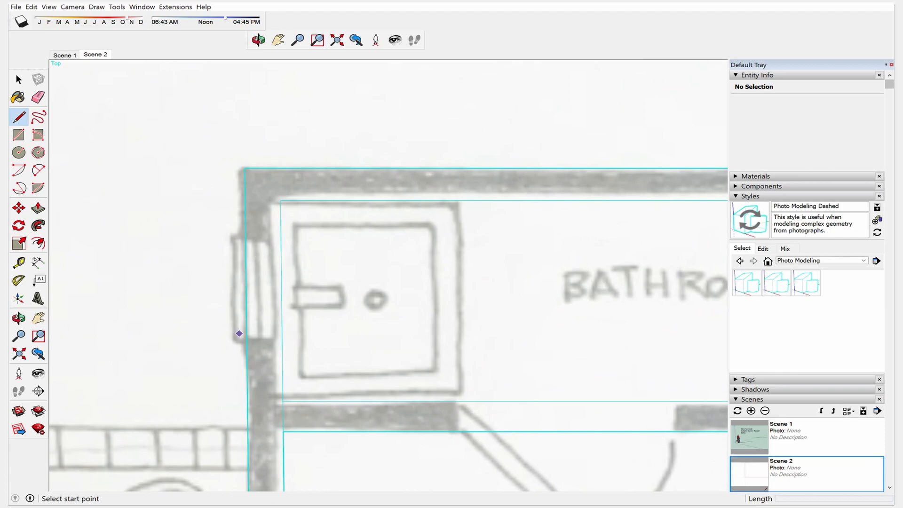
{"action": "left_click", "coordinate": [239, 334]}
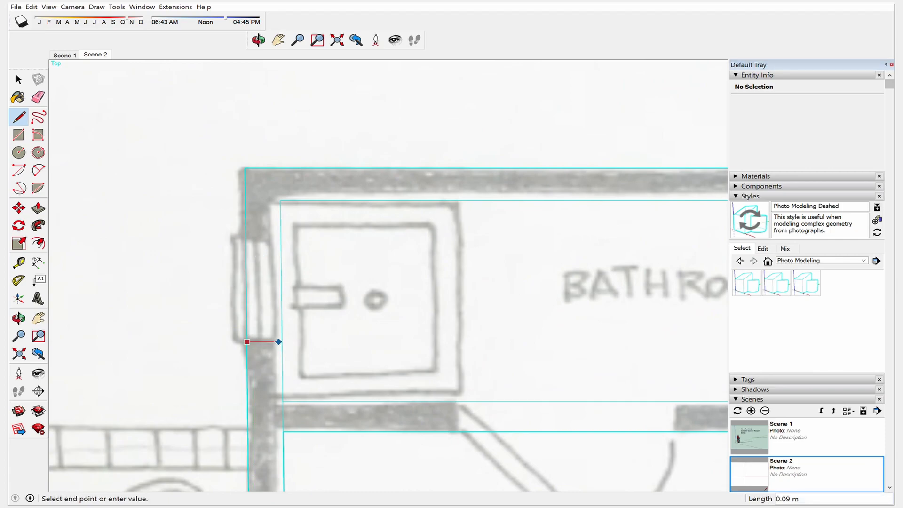
{"action": "mouse_move", "coordinate": [282, 236]}
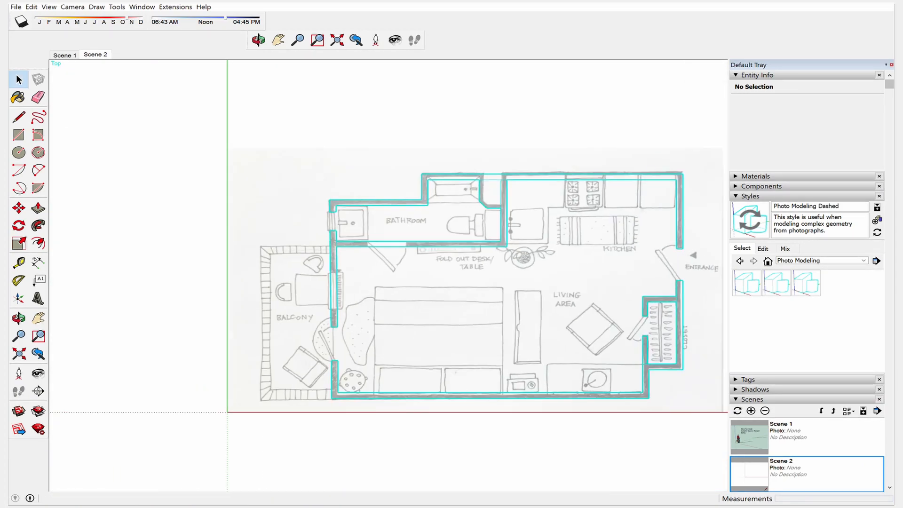
Step: Orbit to a tilted perspective view of the traced wall layout
{"action": "left_click", "coordinate": [258, 39]}
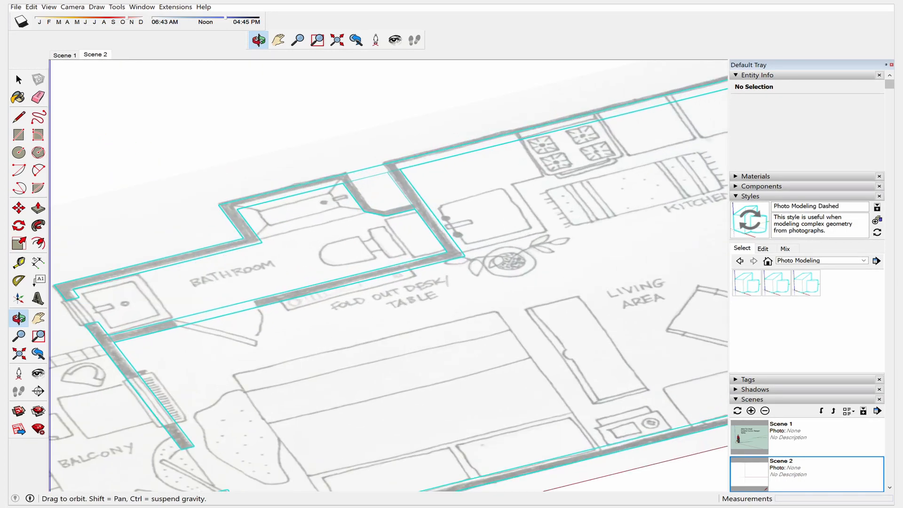
{"action": "left_click", "coordinate": [18, 79]}
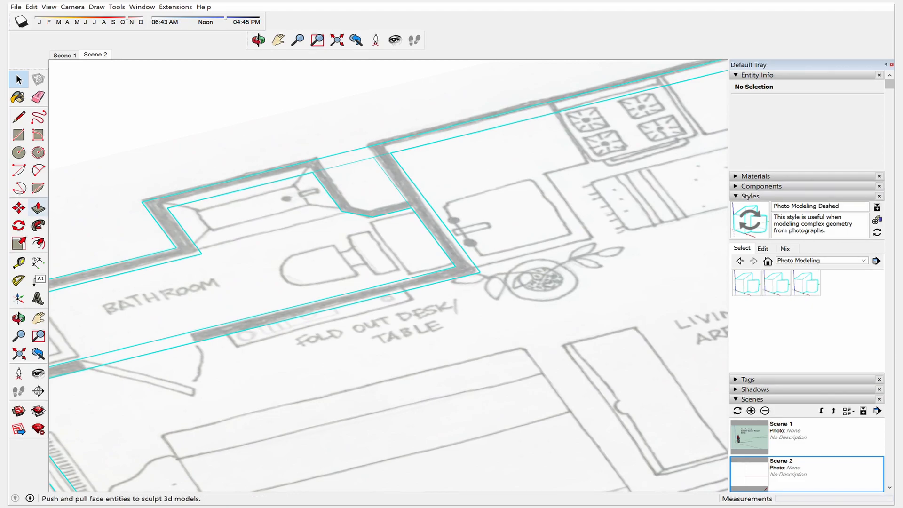
Step: Push/pull the wall bands up into 2.4 m walls around the apartment
{"action": "left_click", "coordinate": [18, 79]}
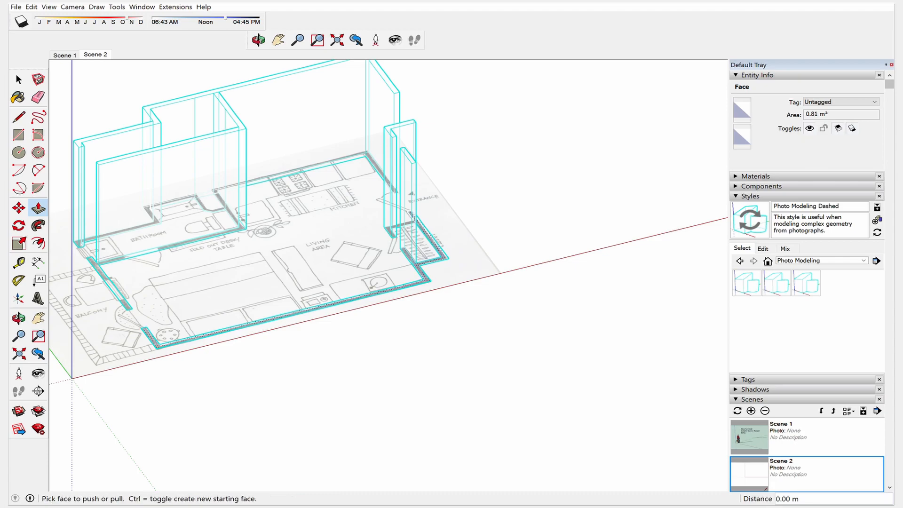
{"action": "scroll", "scroll_direction": "up", "scroll_amount": 3}
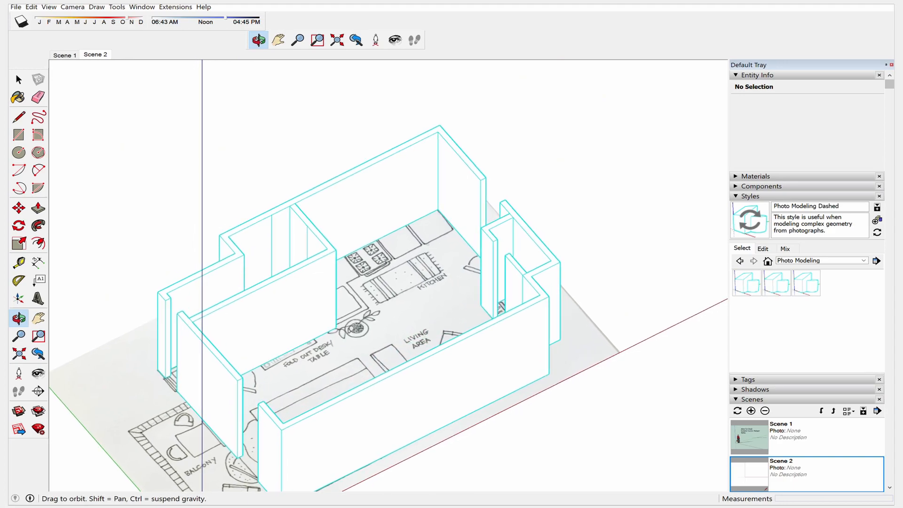
Step: Open 3D Warehouse from the Window menu to show chair search results
{"action": "left_click", "coordinate": [142, 7]}
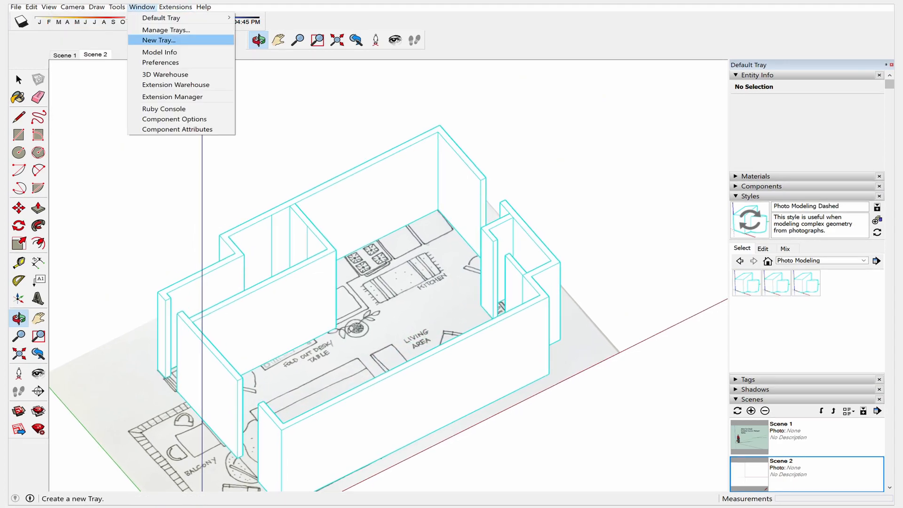
{"action": "left_click", "coordinate": [159, 39]}
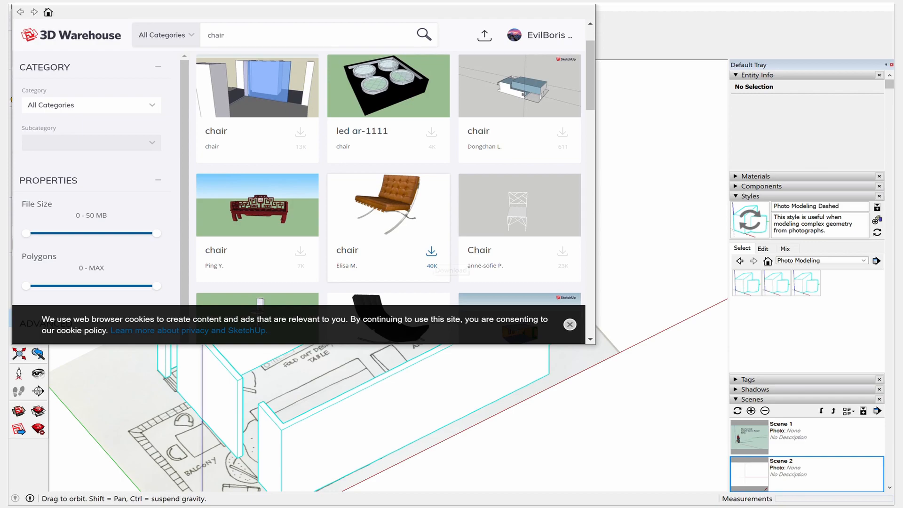
{"action": "mouse_move", "coordinate": [432, 251]}
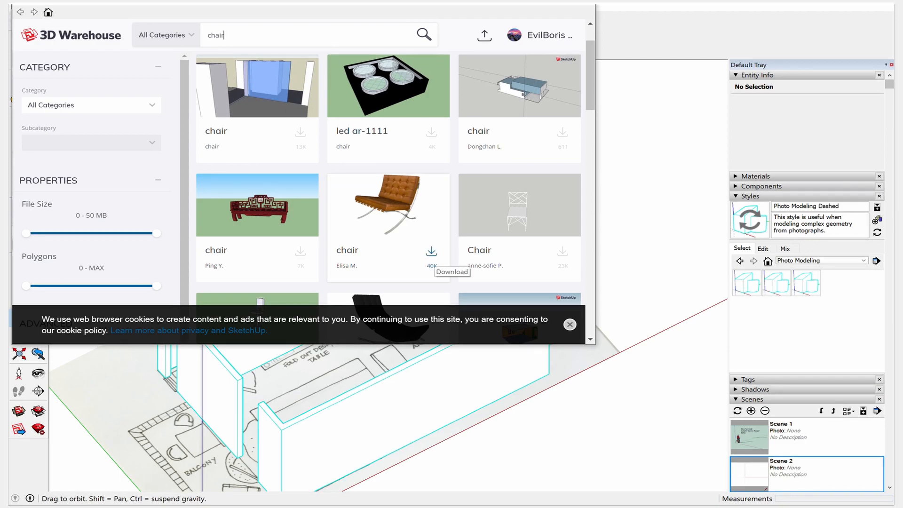
Step: Download the brown leather chair and confirm loading it directly into the model
{"action": "left_click", "coordinate": [431, 251]}
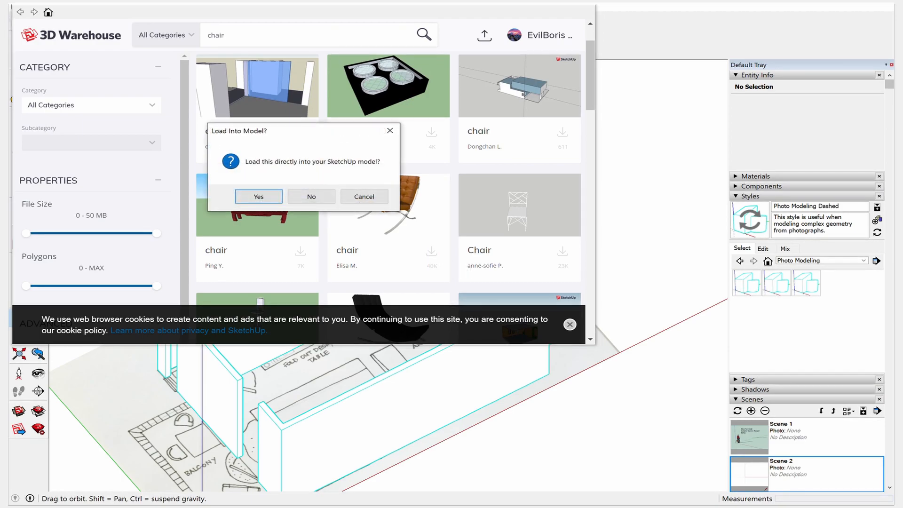
{"action": "left_click", "coordinate": [258, 197]}
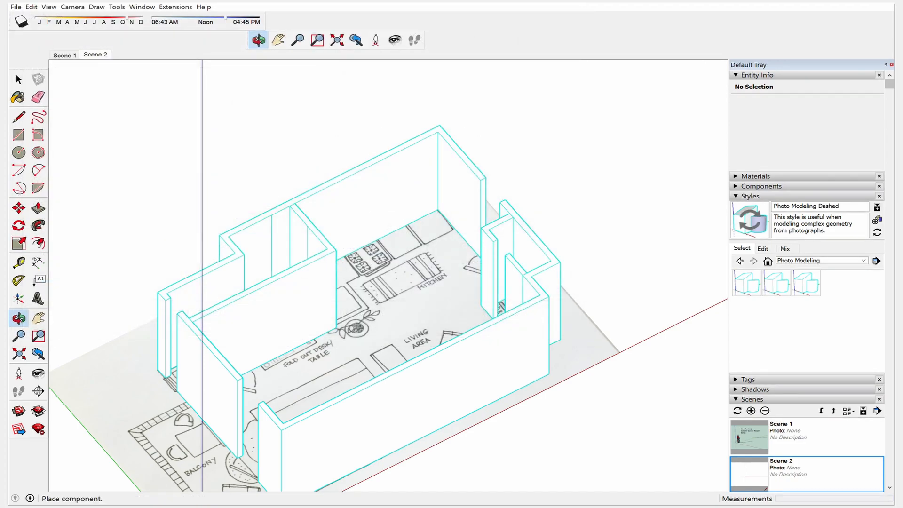